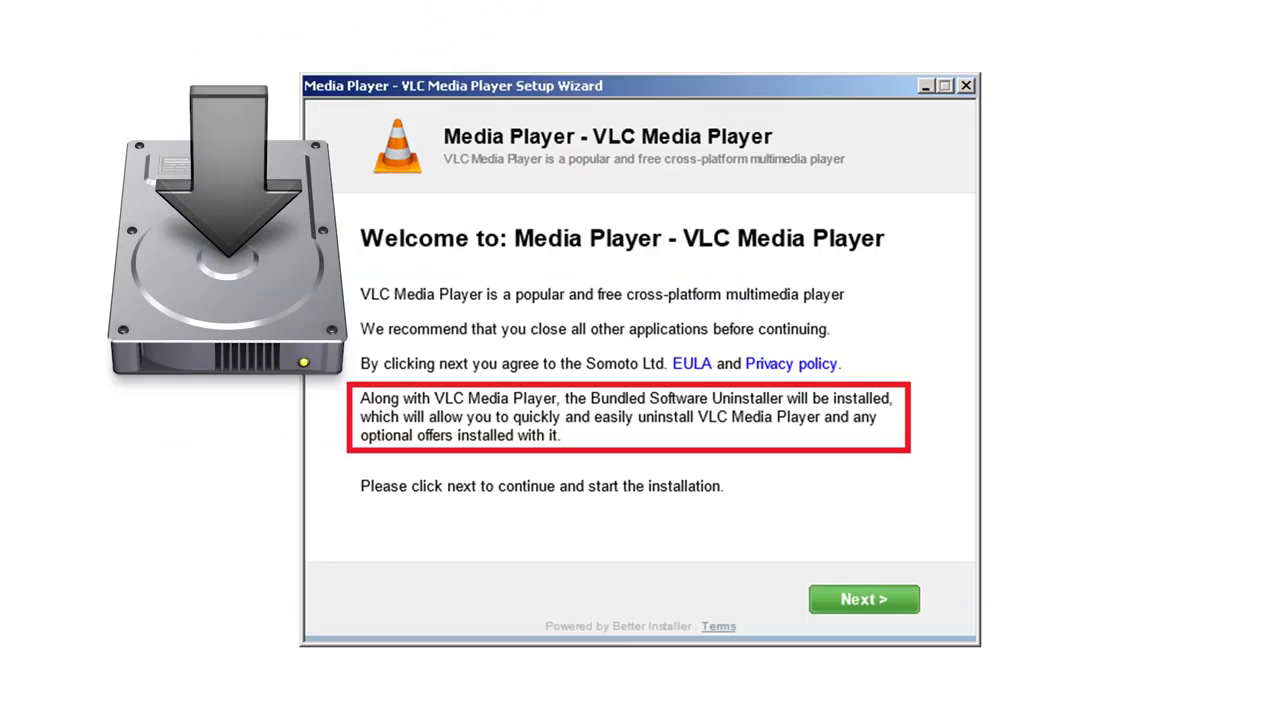
click(863, 599)
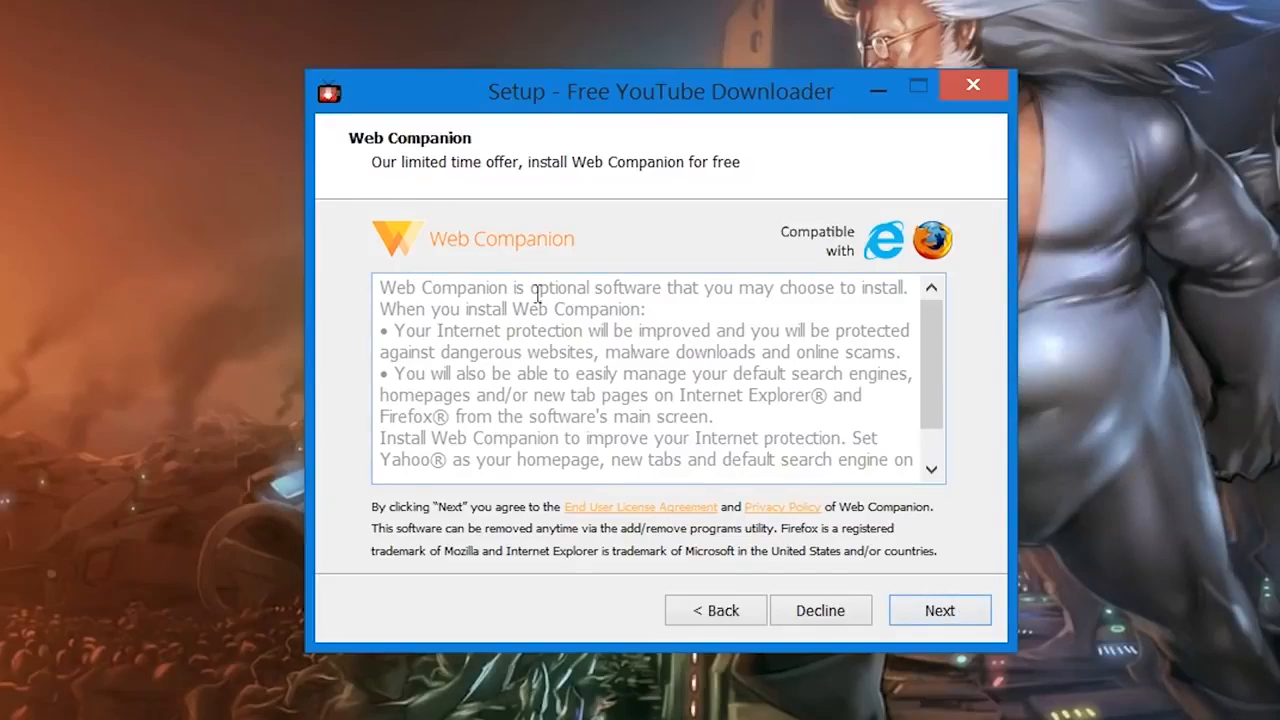
mouse_move(430, 519)
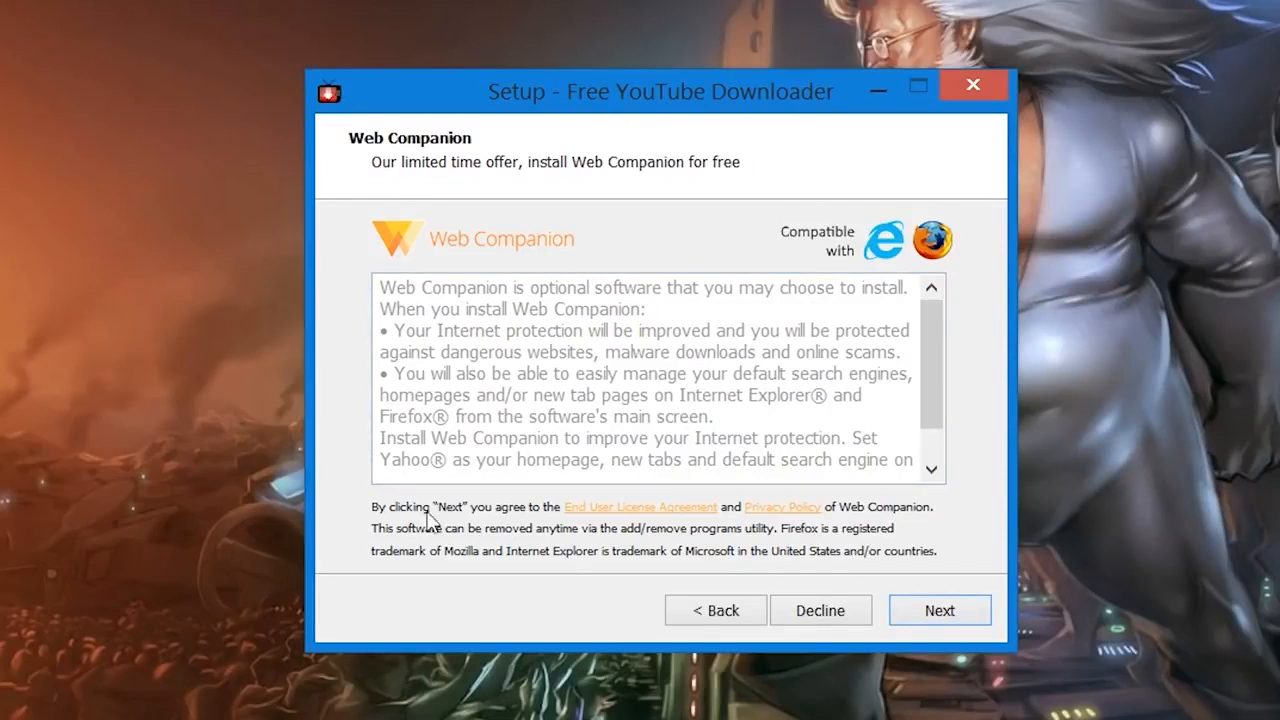
mouse_move(825, 520)
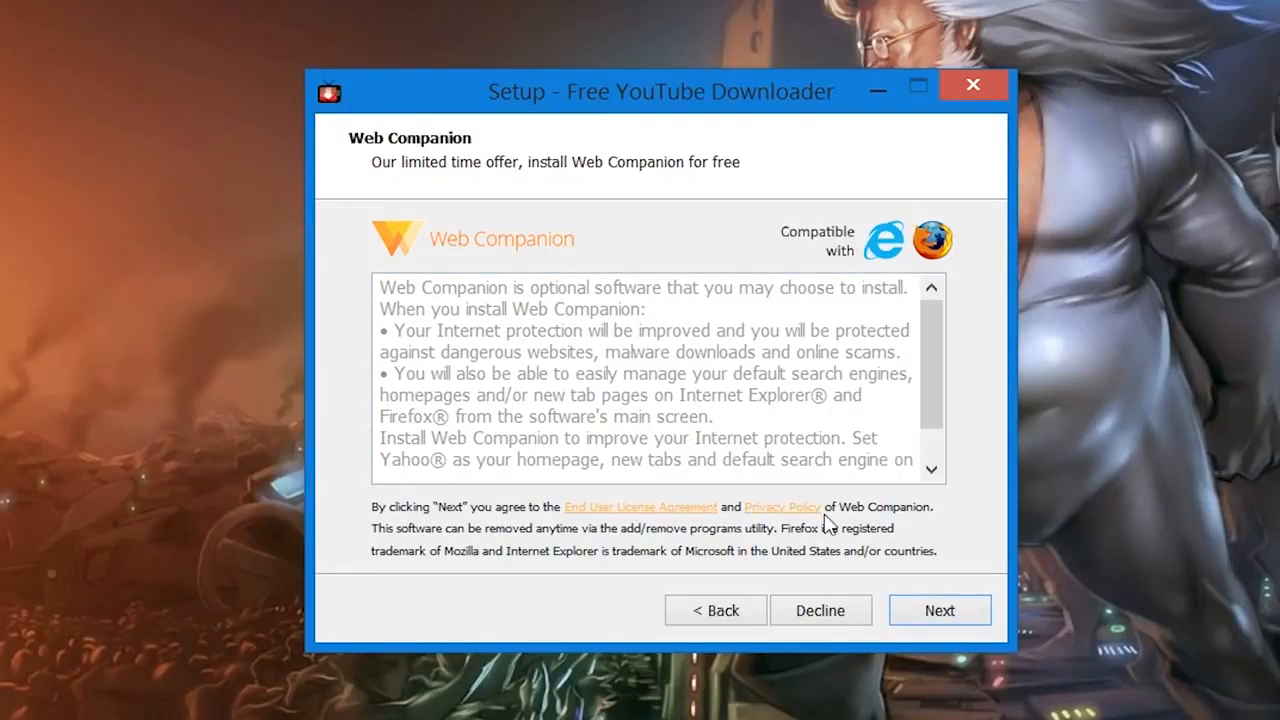
mouse_move(951, 521)
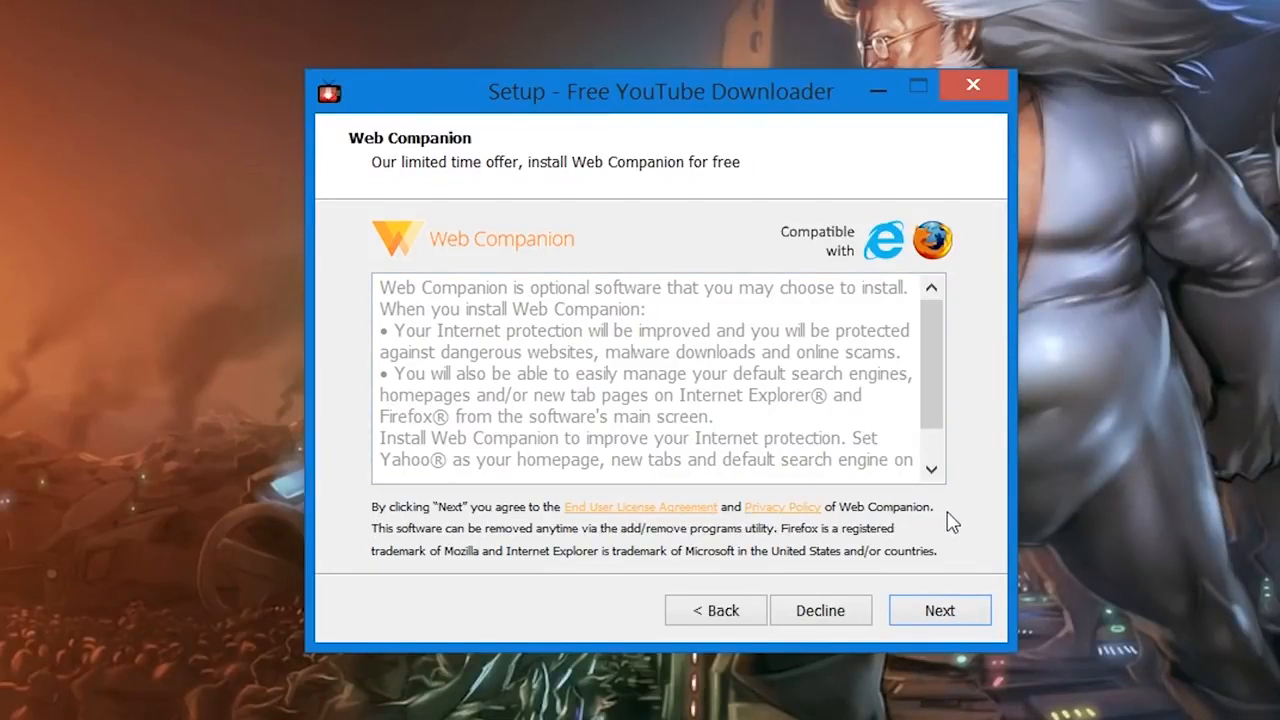